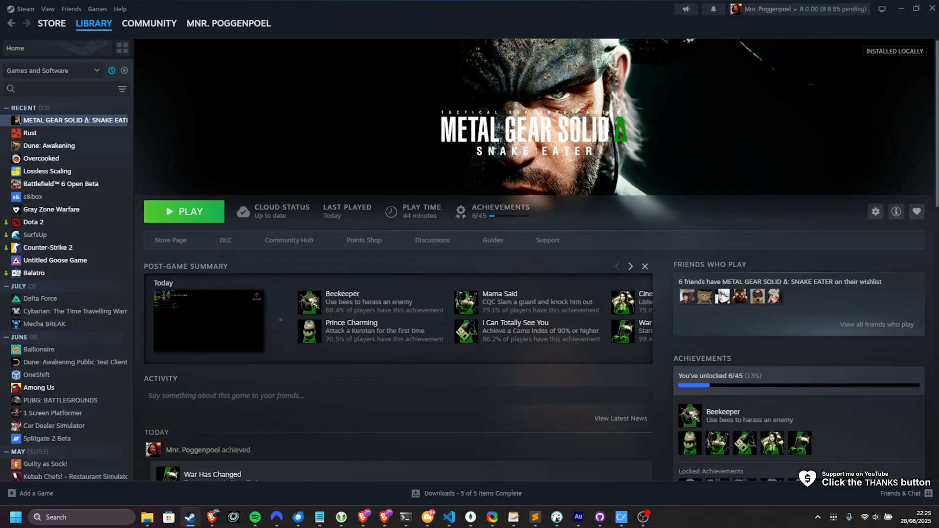
Step: Leave the Metal Gear Solid Δ library page for the Lyall/MGSDeltaFix Codeberg repository
click(629, 266)
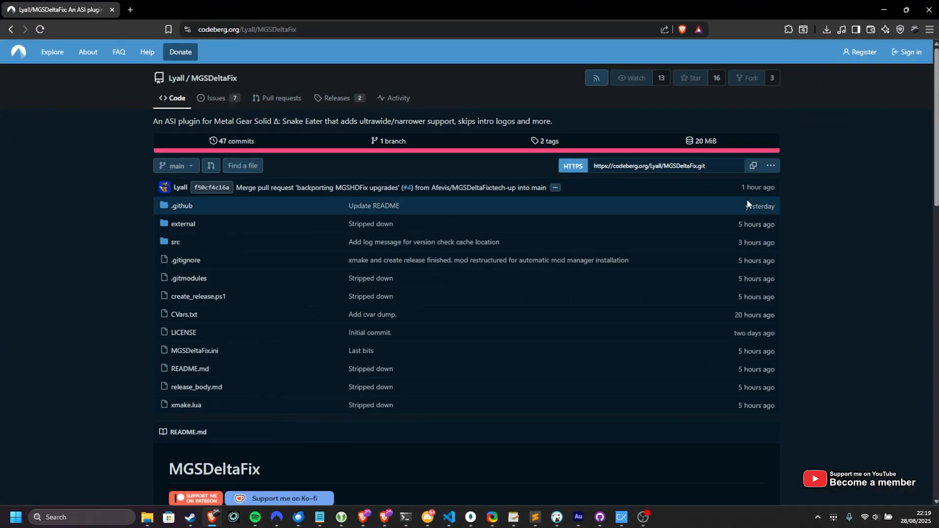
mouse_move(602, 108)
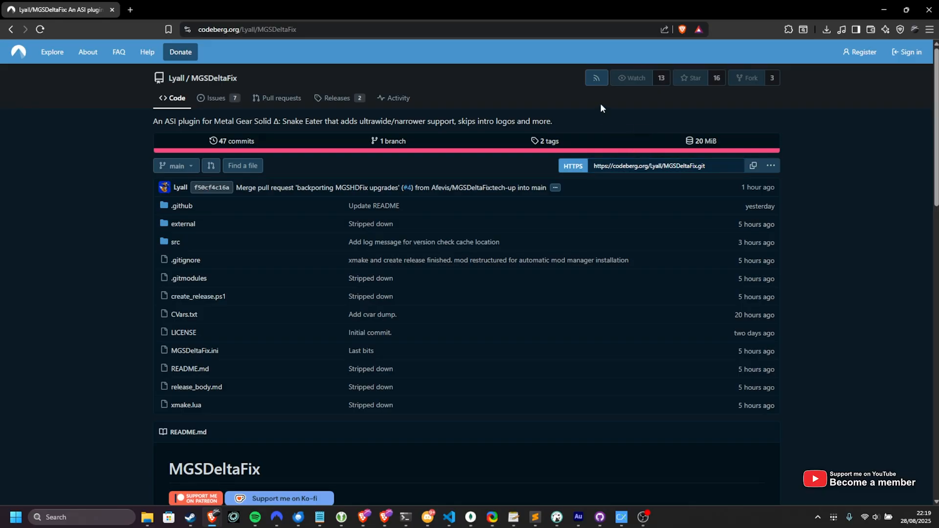
scroll(down, 3)
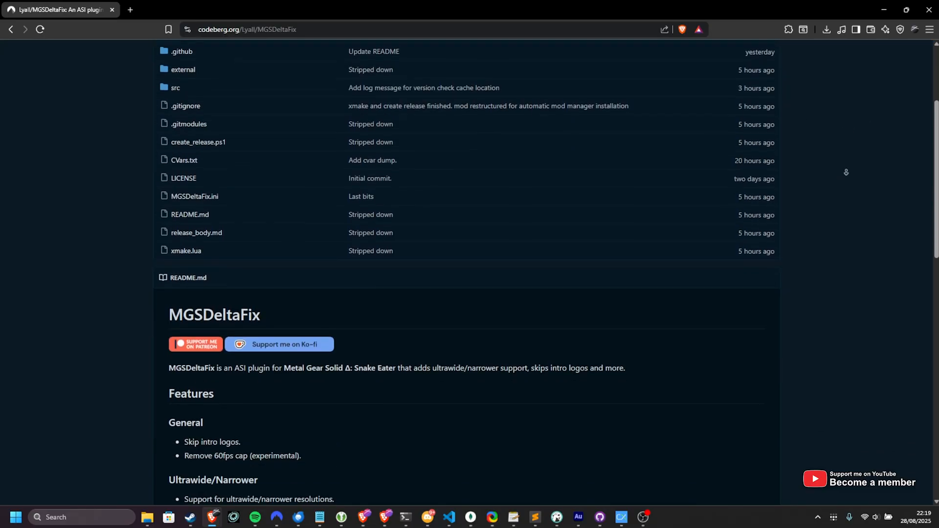
scroll(down, 3)
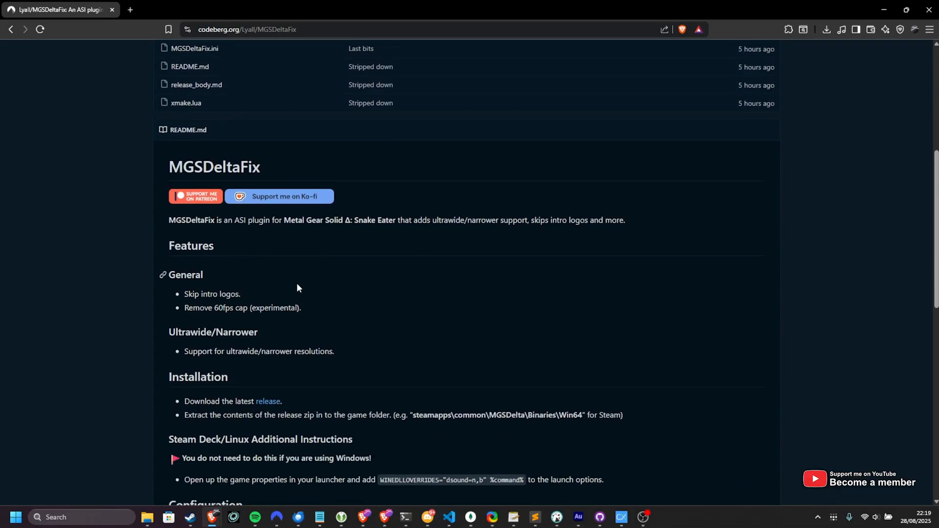
double_click(211, 294)
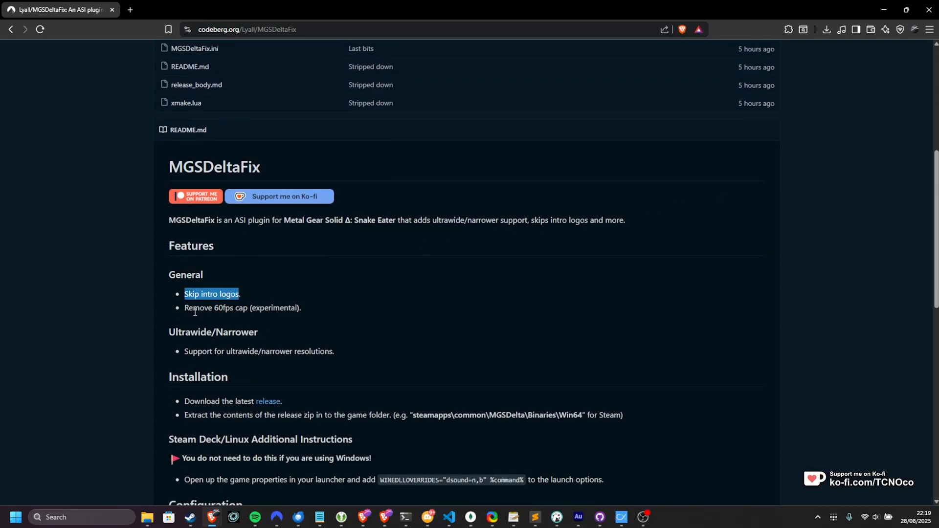
double_click(242, 307)
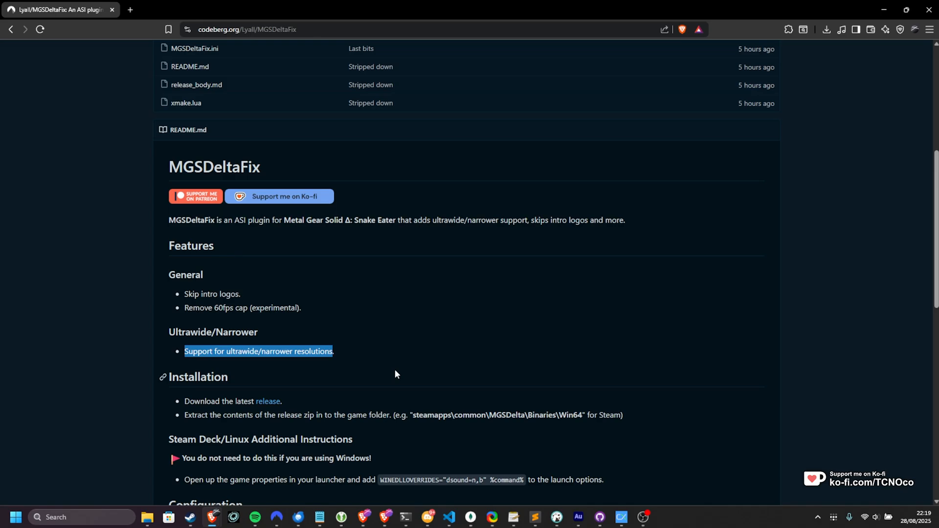
scroll(up, 3)
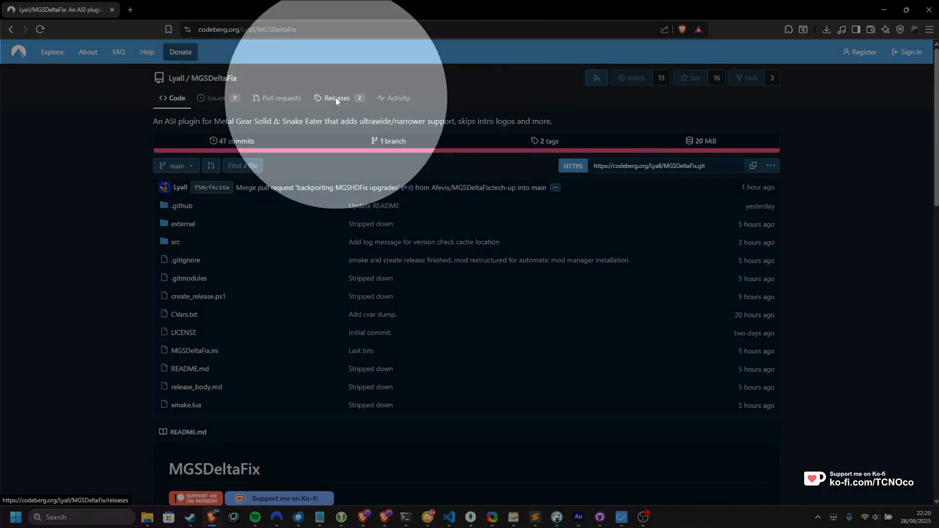
Step: Download MGSDeltaFix_0.0.2.zip (790 KB) from the project's 0.0.2 release downloads
click(337, 98)
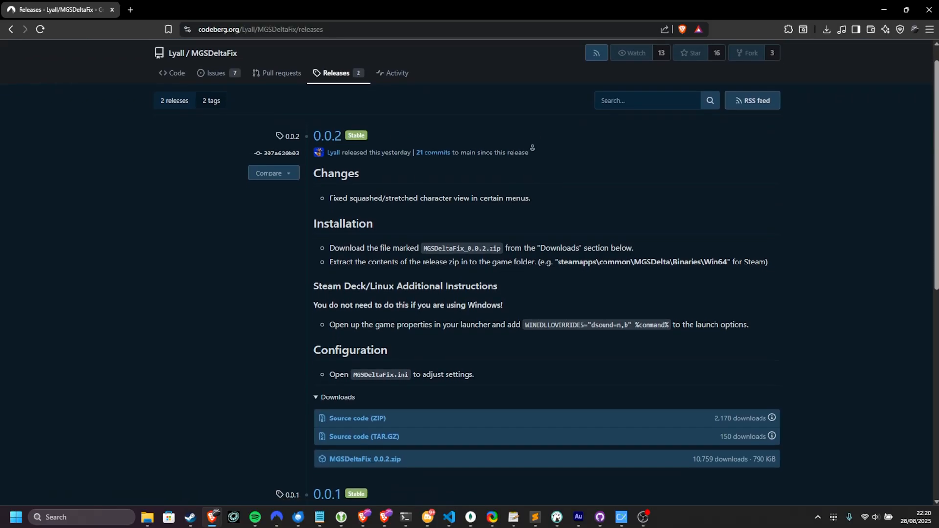
scroll(down, 3)
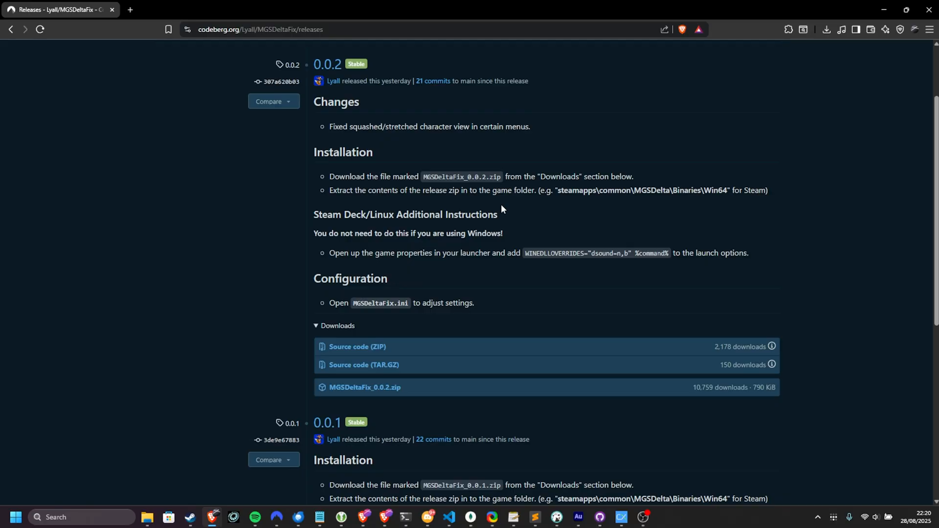
click(363, 388)
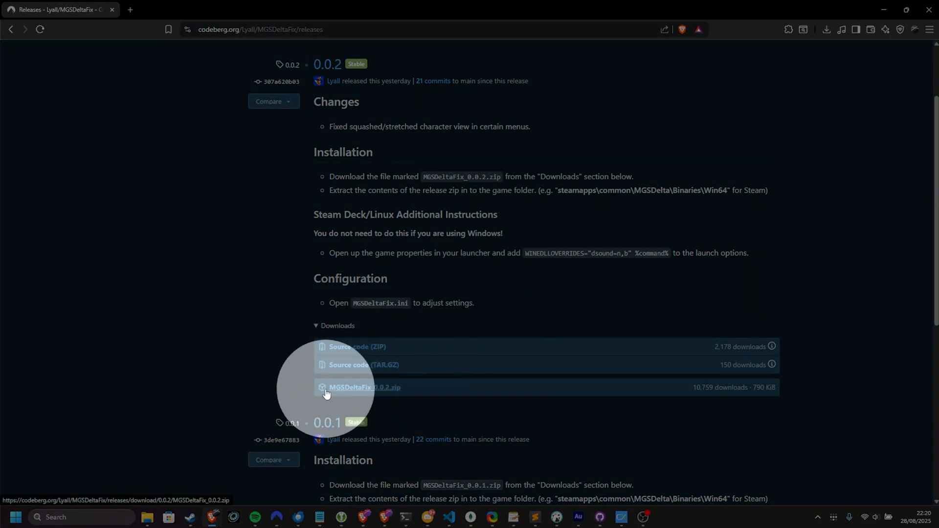
mouse_move(395, 393)
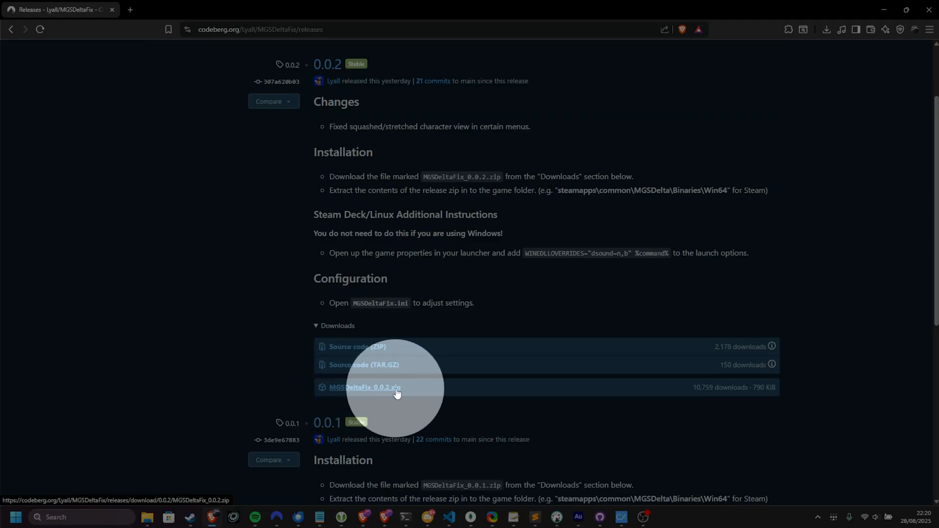
click(364, 387)
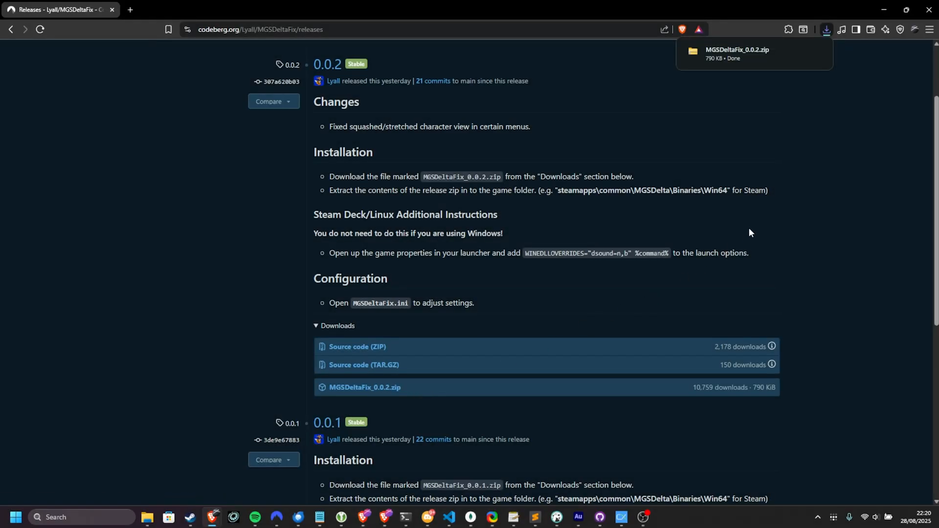
Step: Open the downloaded zip and browse the game's local files into MGSDelta\Binaries
click(736, 53)
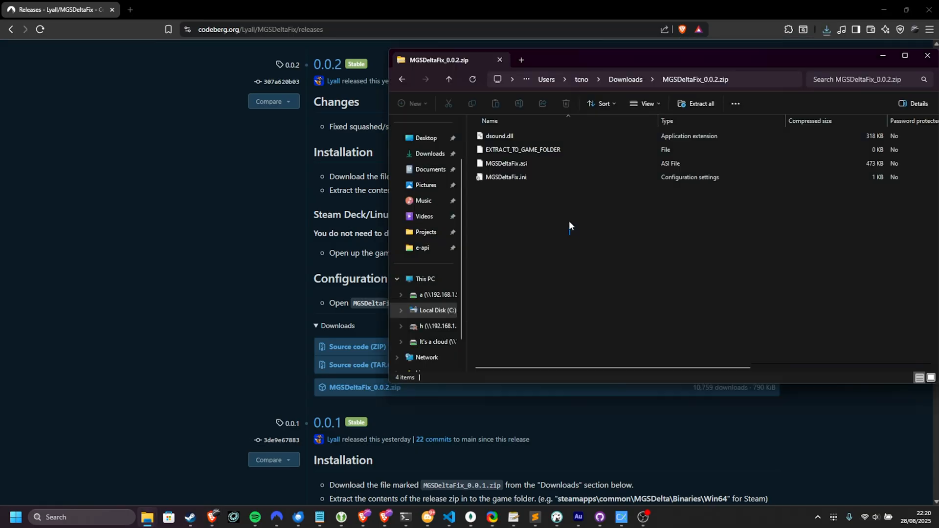
mouse_move(605, 270)
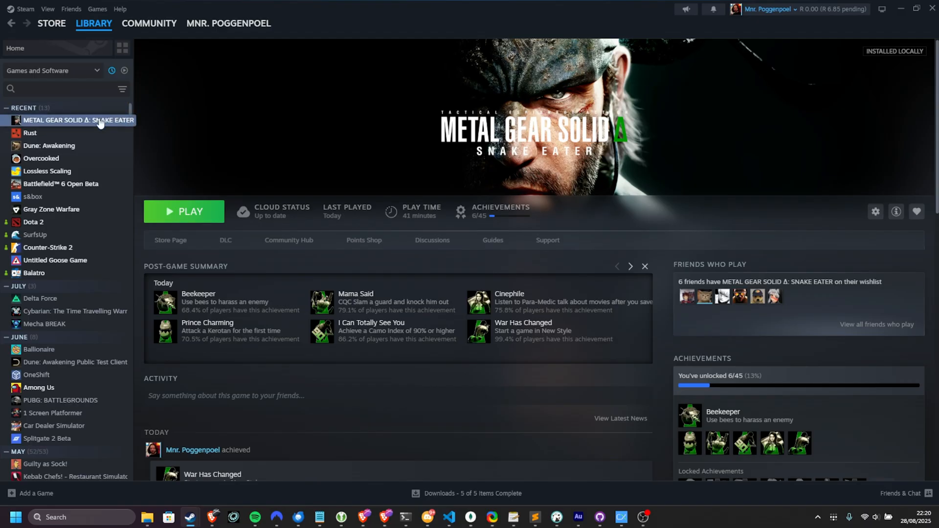
right_click(78, 120)
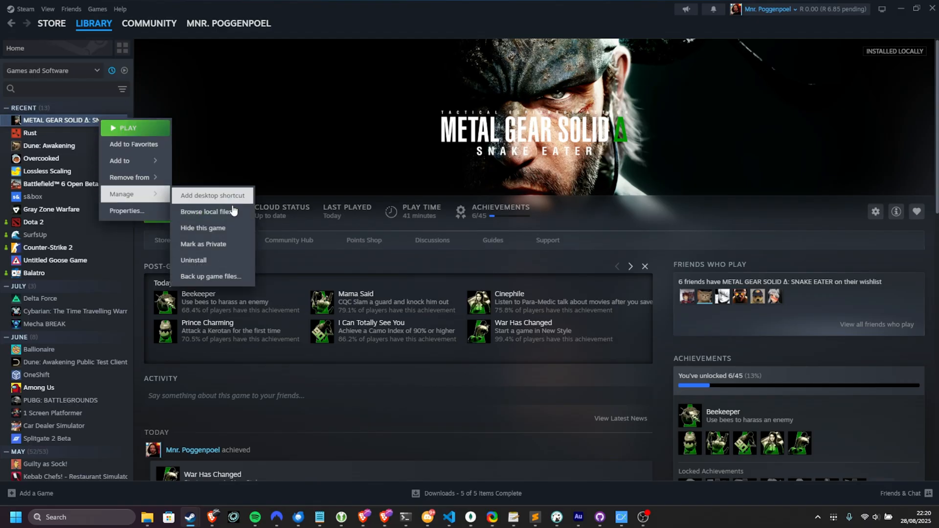
click(207, 211)
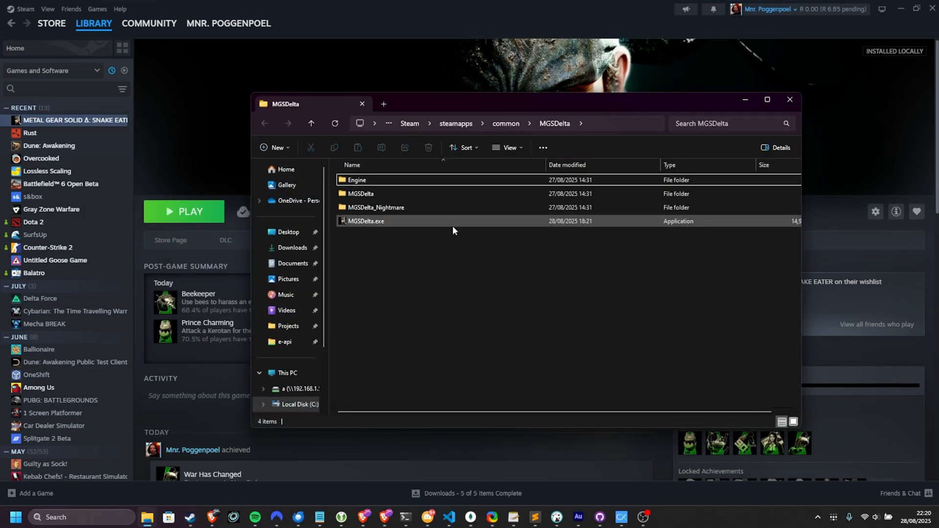
click(360, 194)
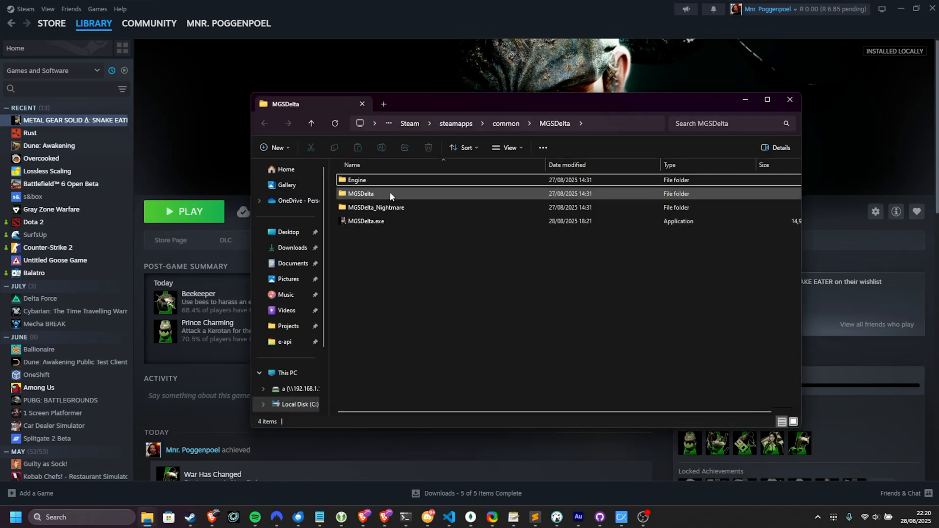
double_click(360, 194)
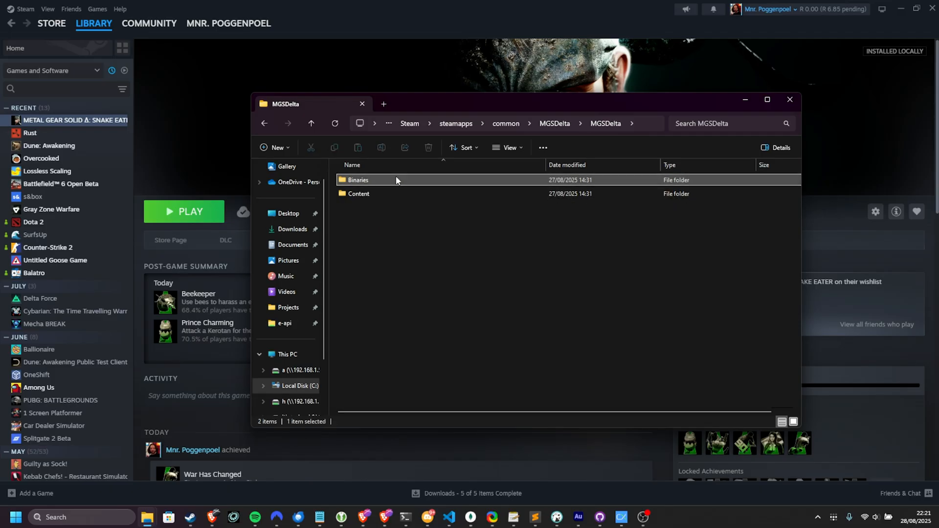
double_click(357, 179)
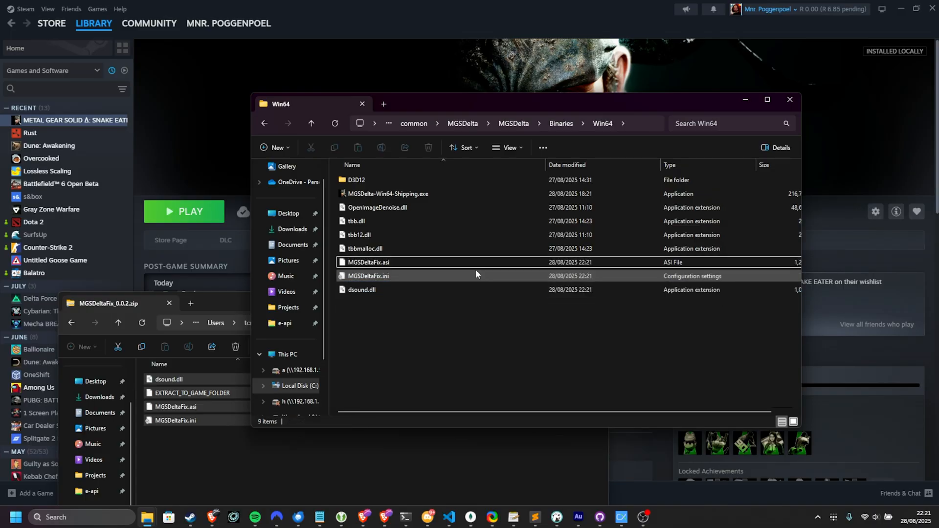
Step: Open MGSDeltaFix.ini in Notepad and review the Developer Console and Intro Skip settings
double_click(368, 275)
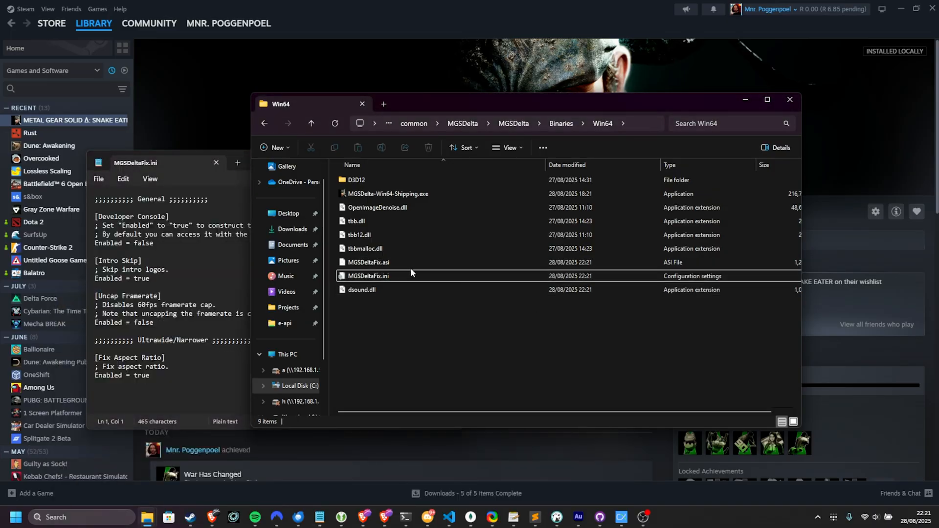
click(369, 275)
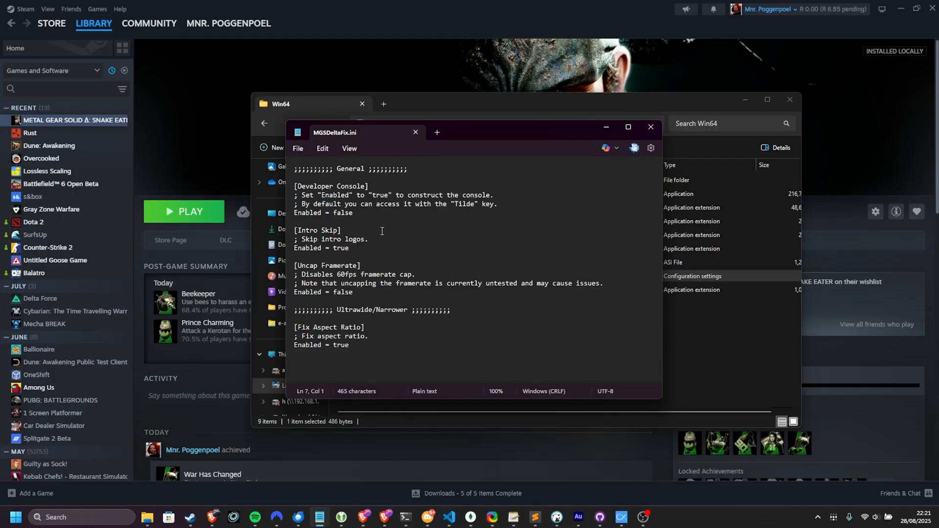
double_click(341, 213)
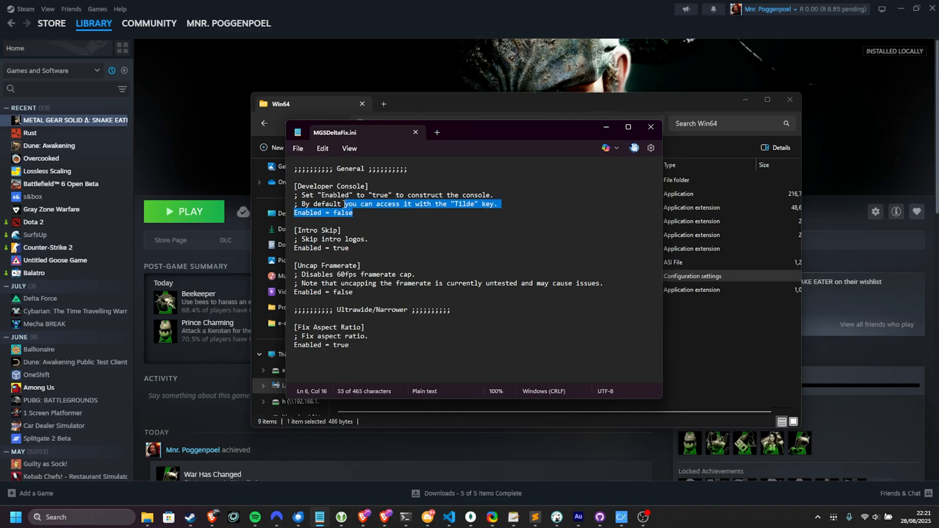
click(349, 248)
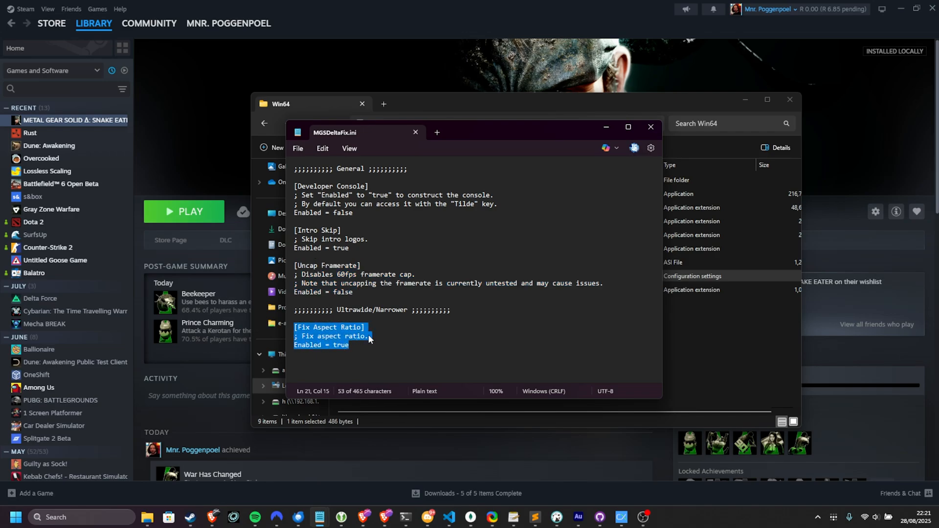
mouse_move(382, 331)
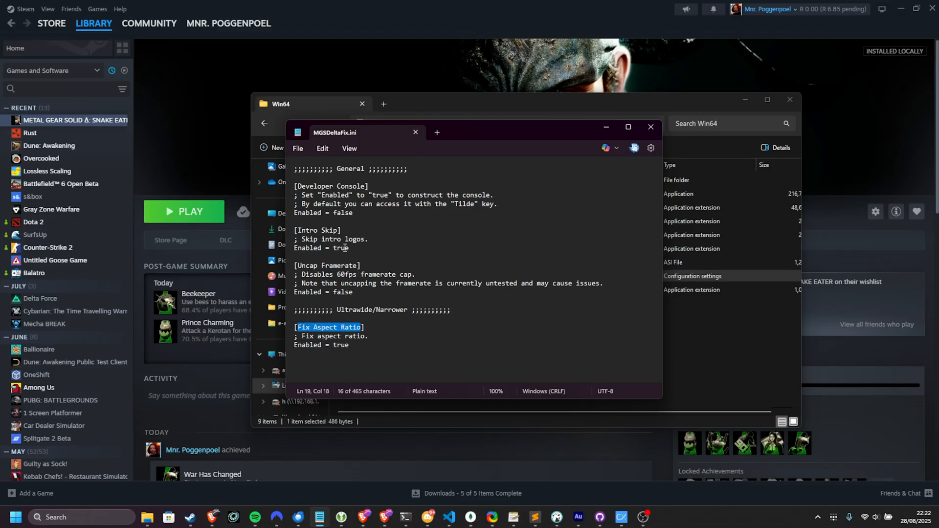
double_click(339, 248)
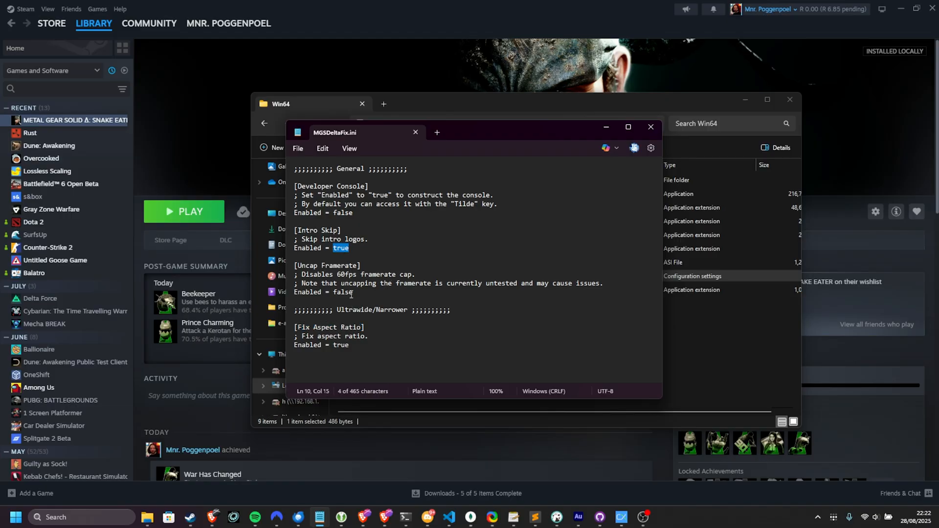
Step: Change Uncap Framerate from false to true and close Notepad, saving the file
double_click(342, 291)
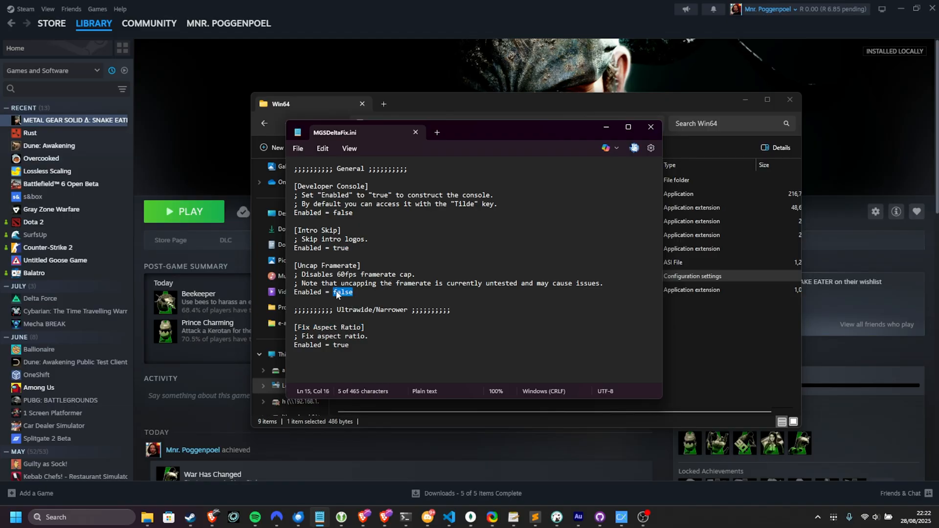
text(true)
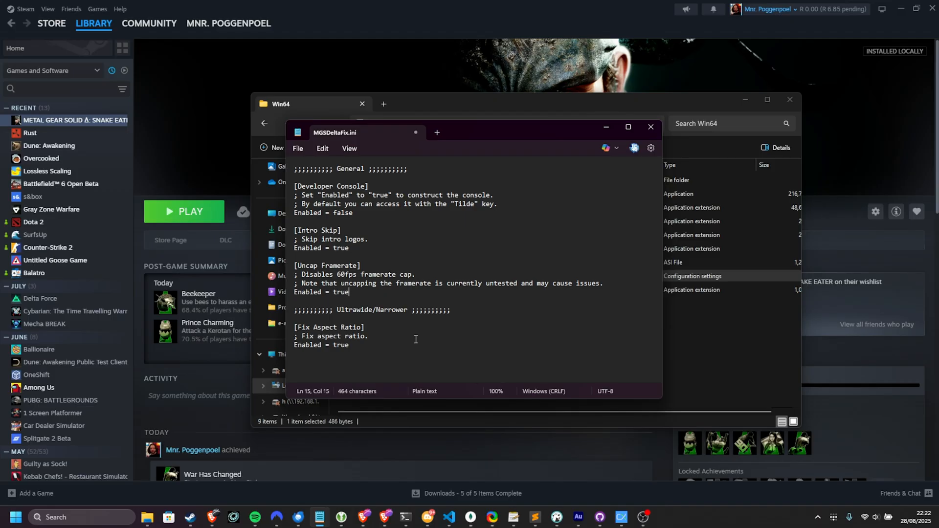
click(650, 127)
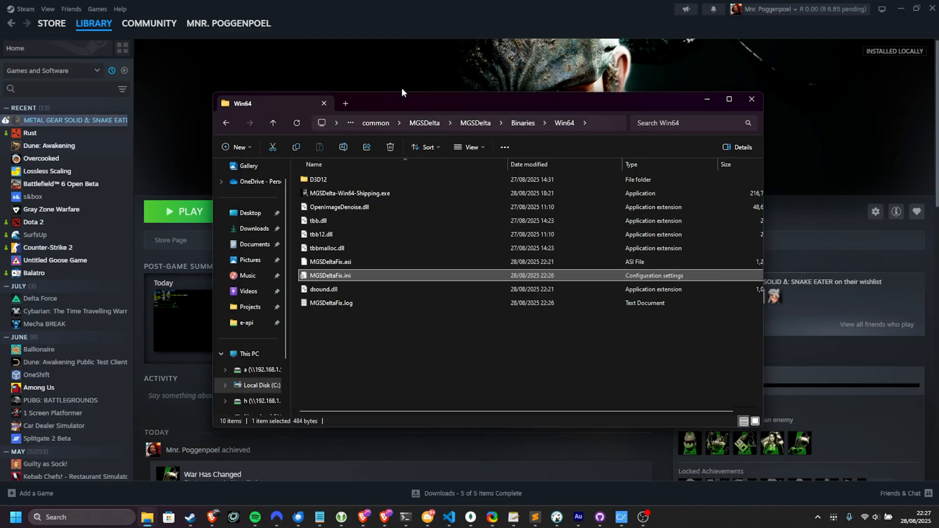
Step: Enter -dx12 in the Launch Options box of Metal Gear Solid Δ's Properties
click(751, 98)
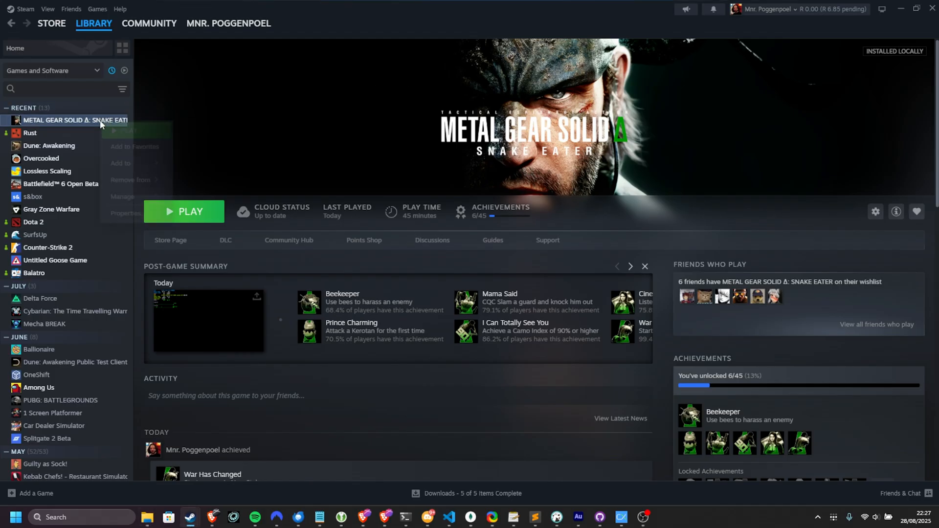
click(125, 212)
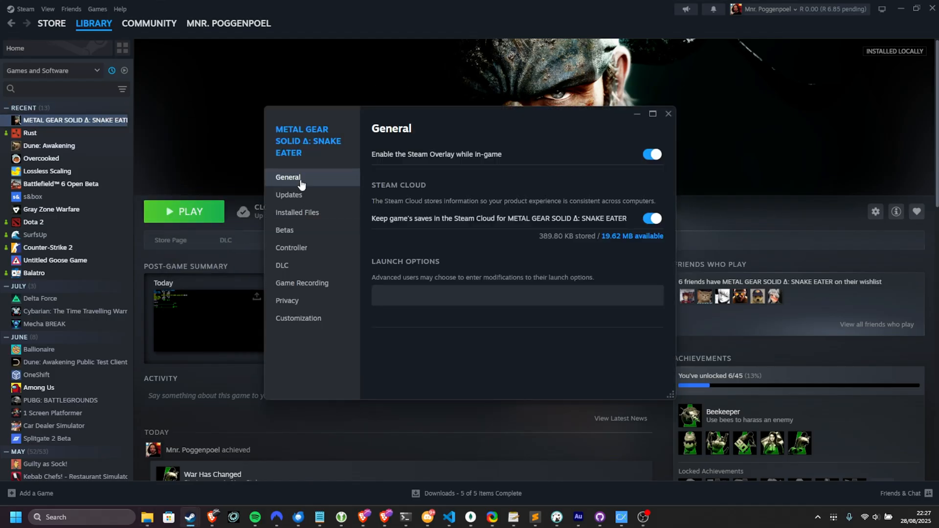
click(457, 296)
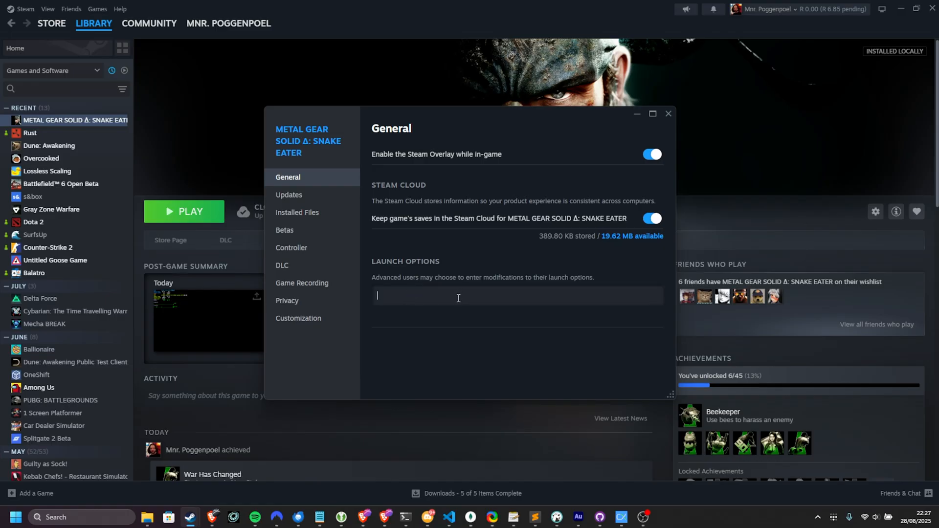
text(-dx)
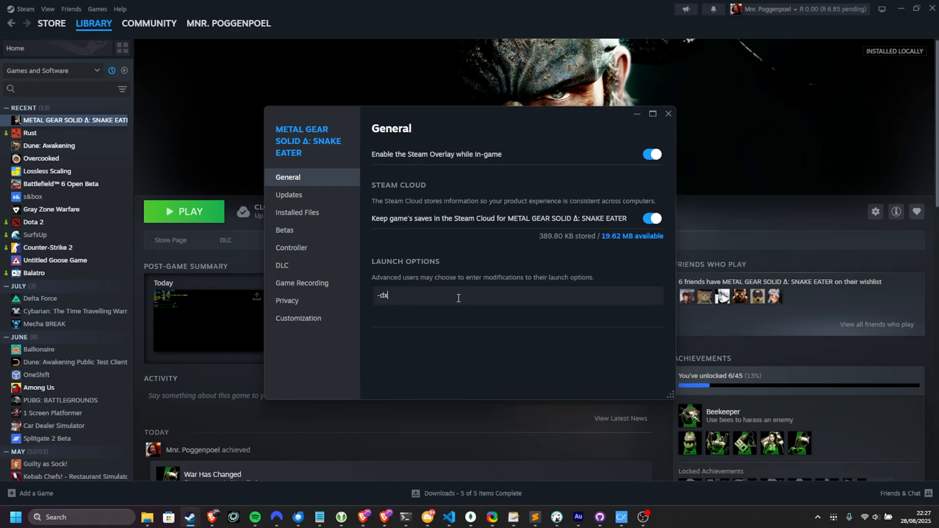
text(12)
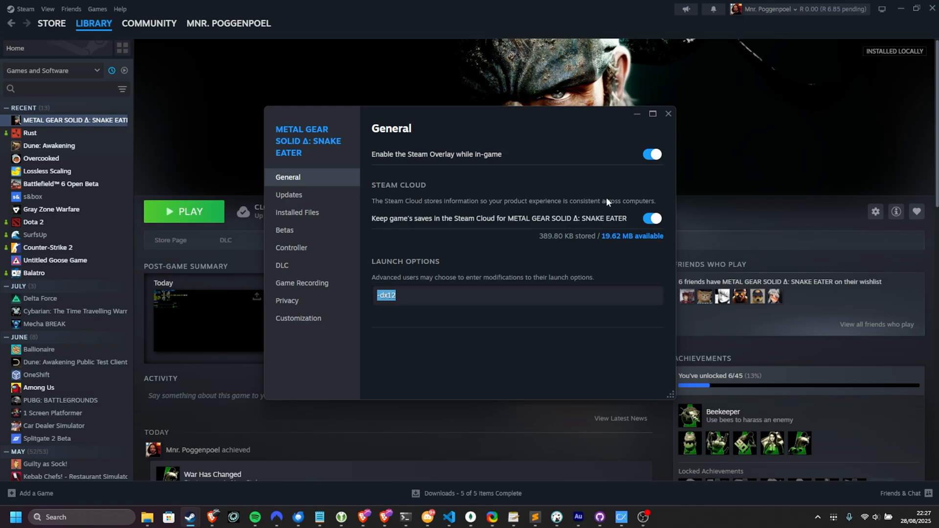
mouse_move(667, 113)
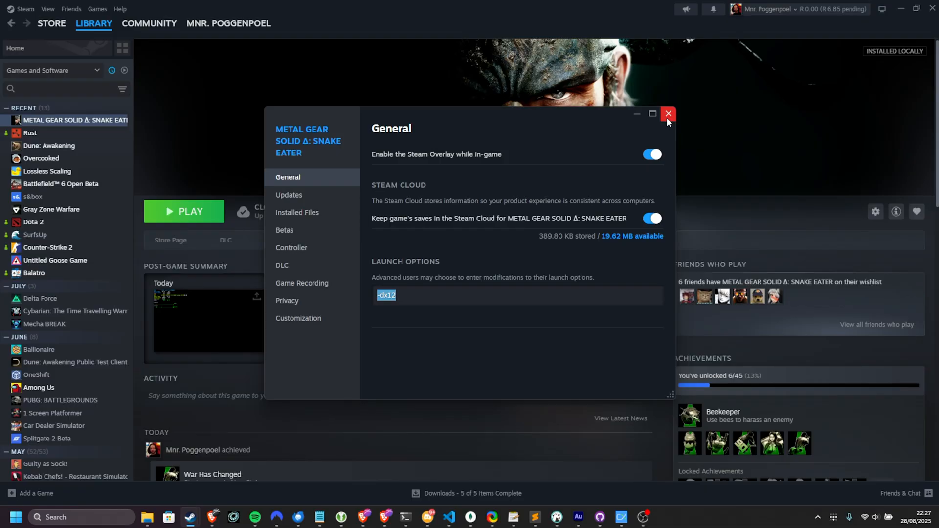
Step: Close the Properties window and launch Metal Gear Solid Δ with Play
click(666, 114)
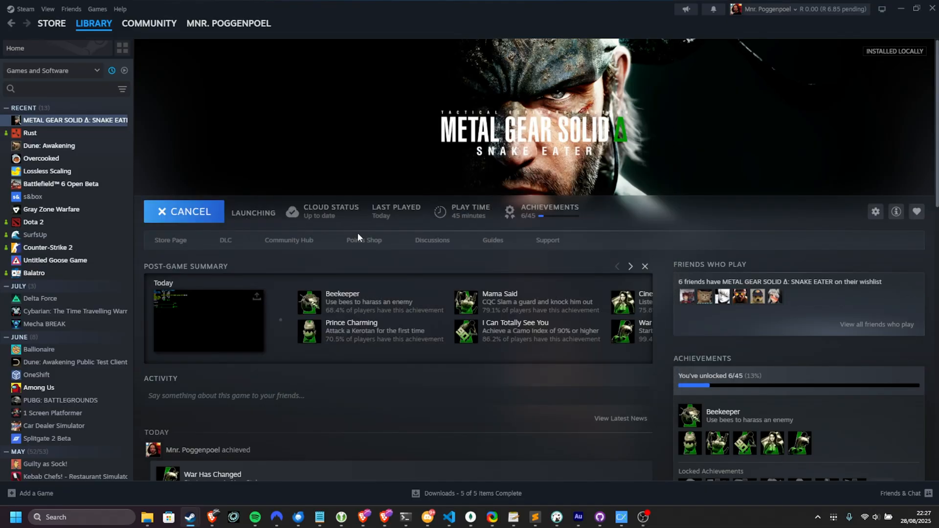
click(183, 212)
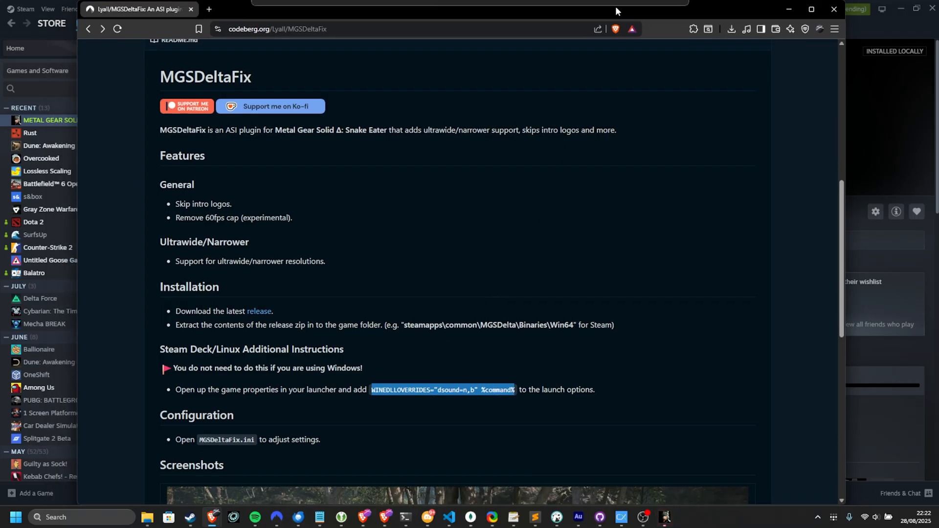
Step: Scroll through the README Installation section, back to the top, and open Issues
scroll(down, 3)
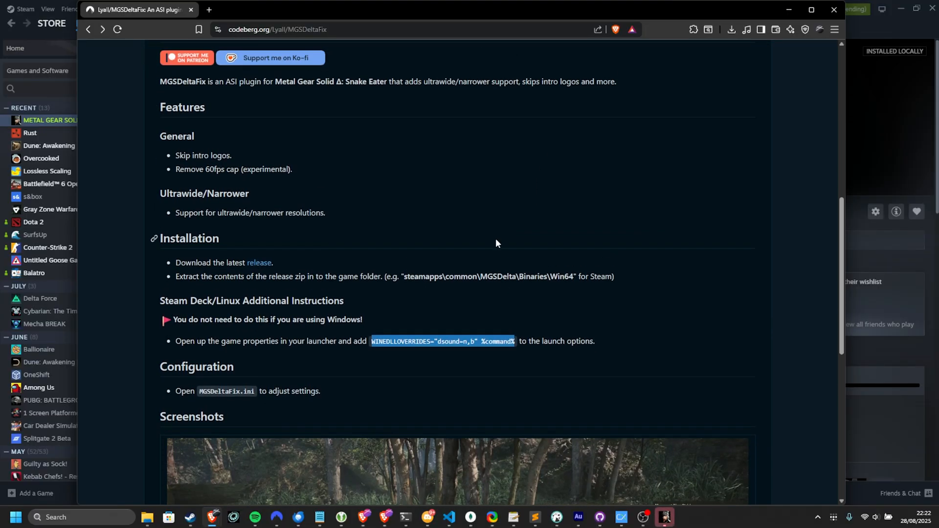
mouse_move(487, 248)
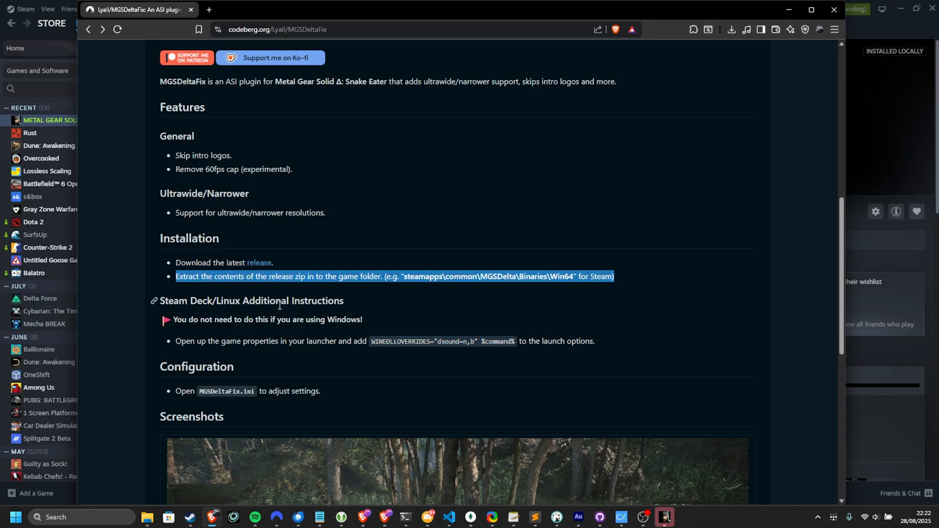
mouse_move(351, 309)
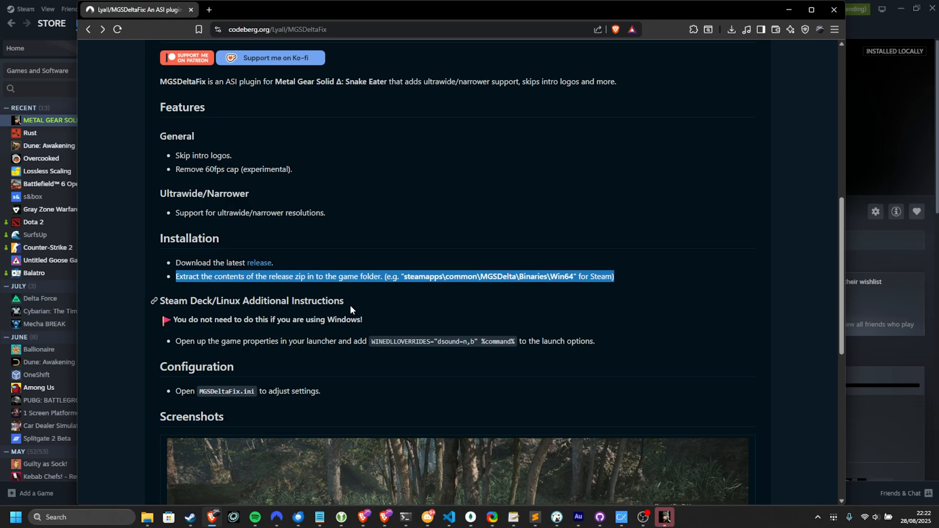
scroll(up, 3)
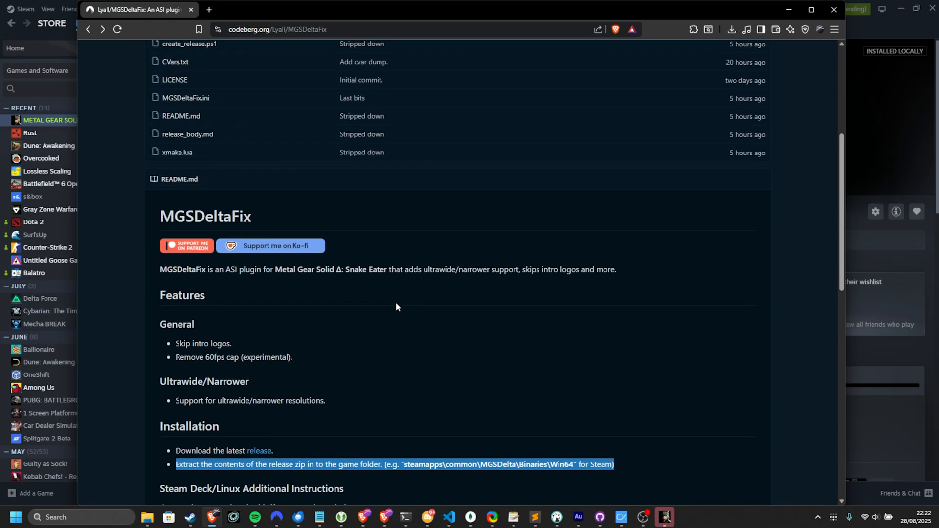
scroll(up, 3)
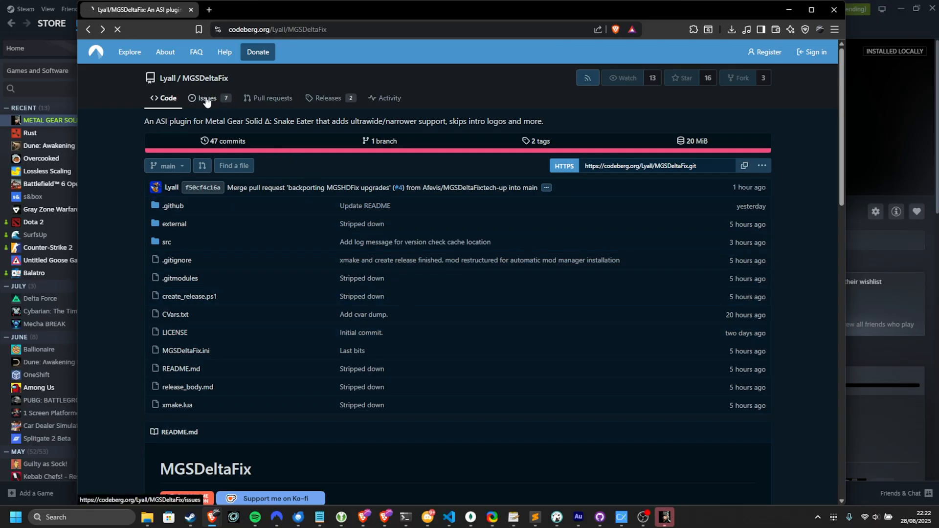
click(206, 97)
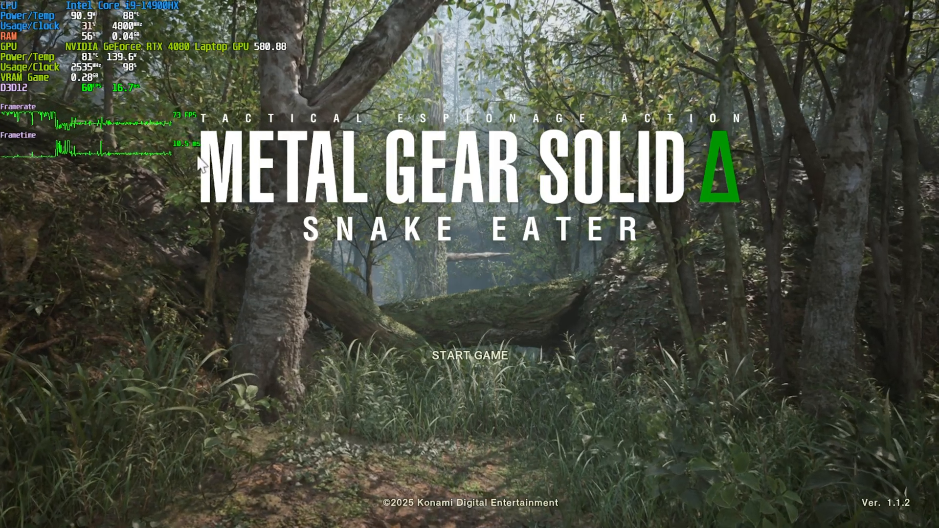
Step: Choose START GAME, play with the overlay showing over 100 FPS, then pause
click(469, 355)
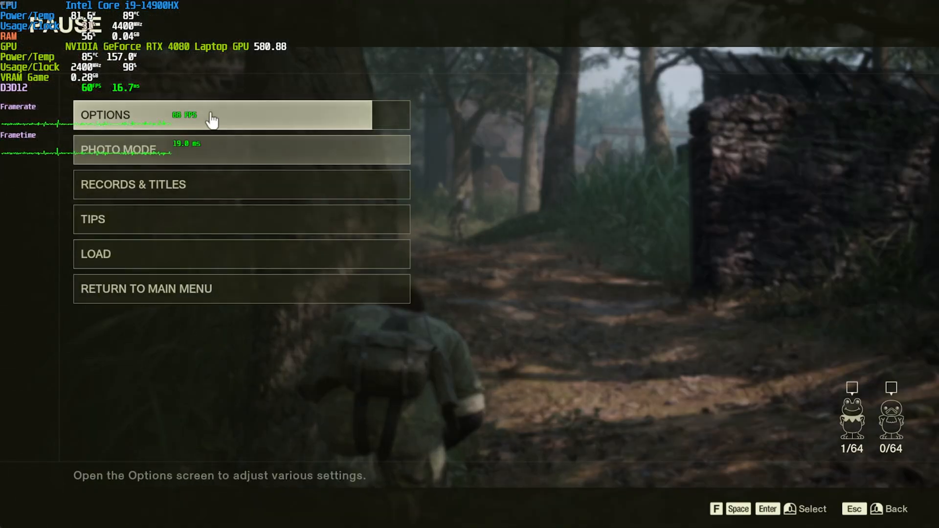
key(Escape)
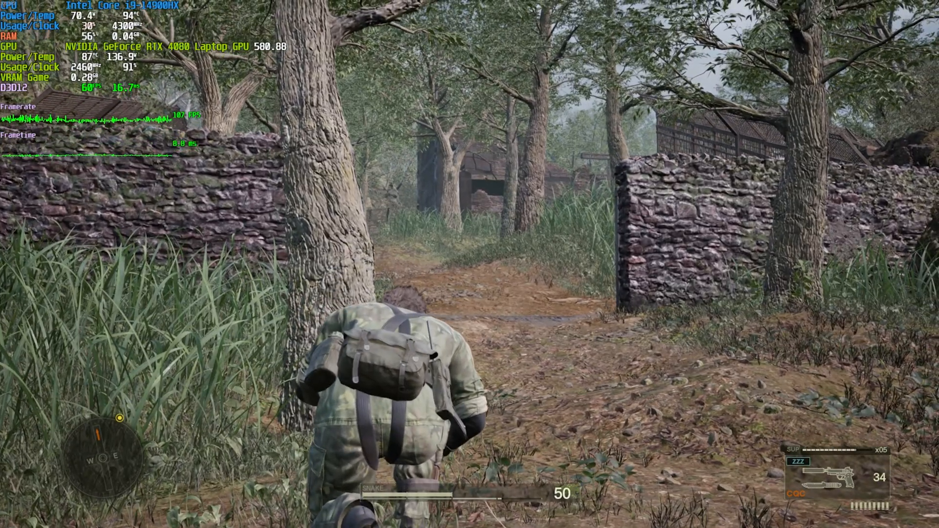
key(Escape)
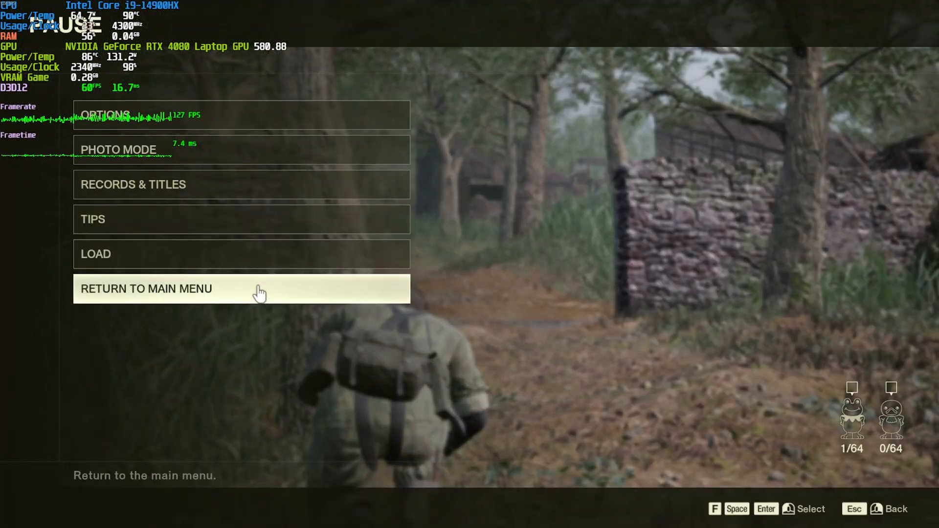
mouse_move(335, 293)
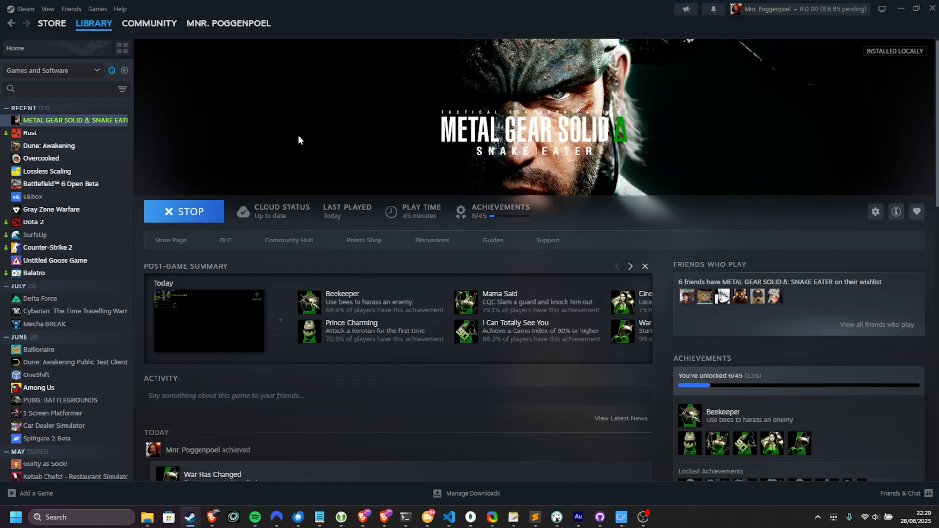
mouse_move(306, 140)
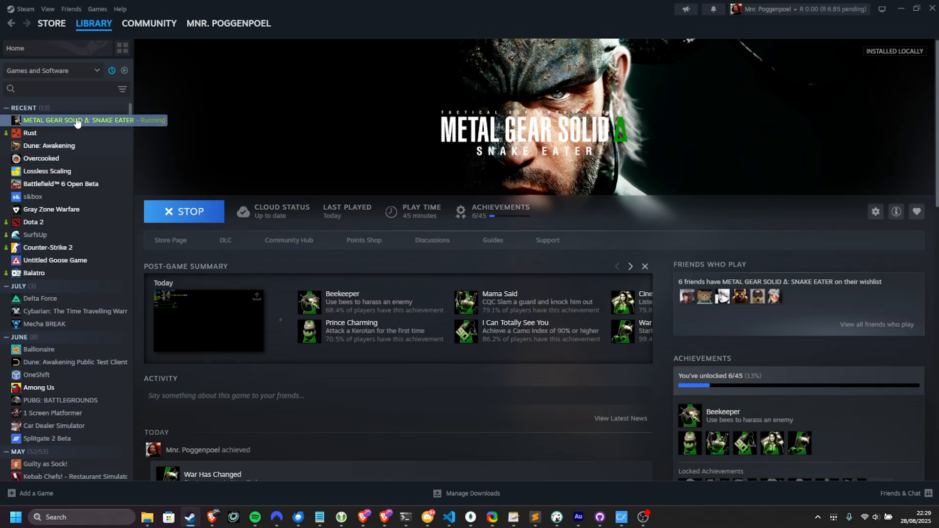
Step: Browse the game's local files and navigate into MGSDelta's Win64 folder
right_click(78, 120)
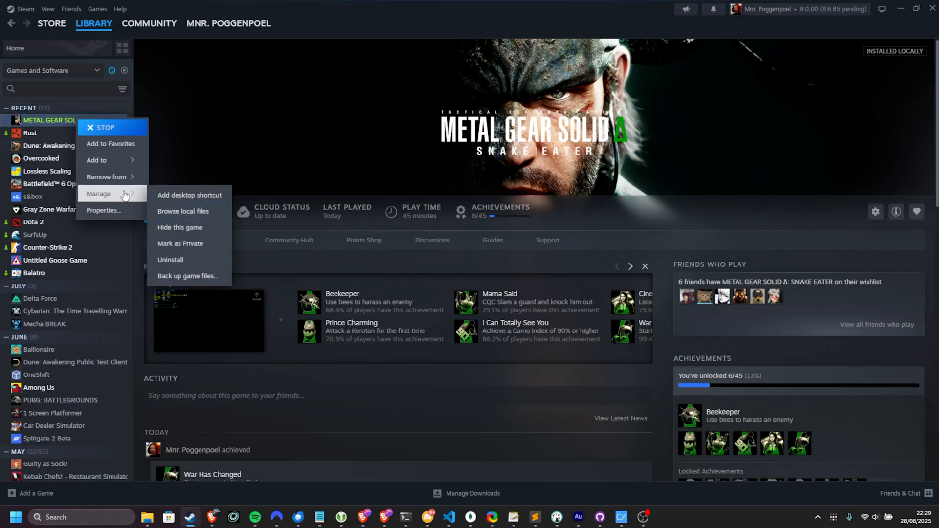
click(183, 211)
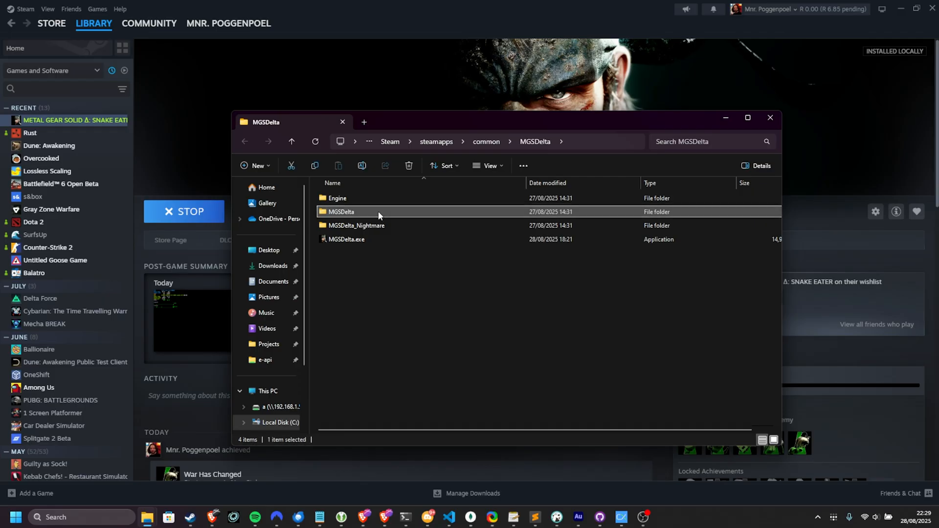
double_click(341, 211)
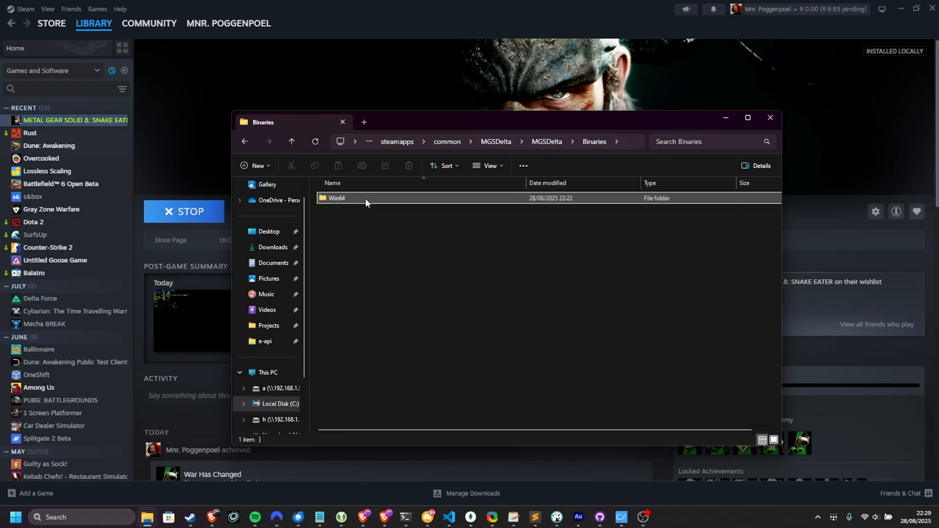
double_click(337, 198)
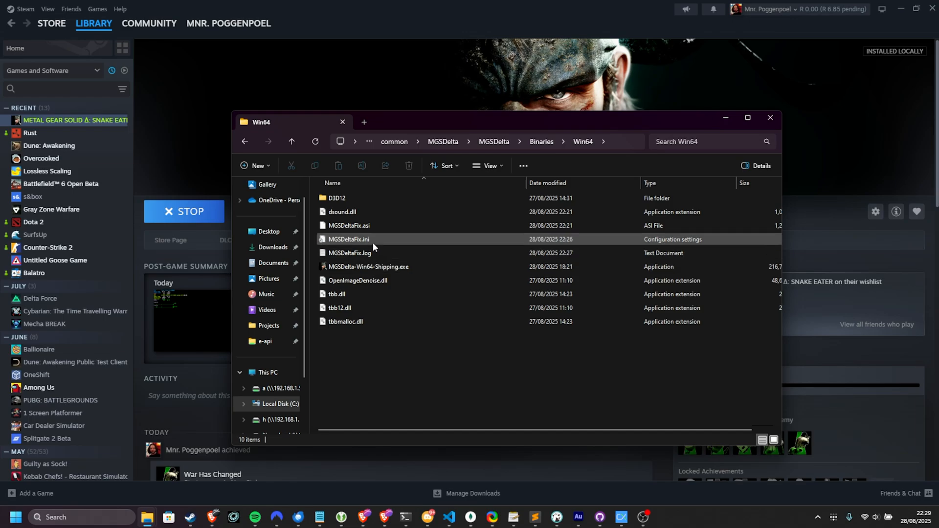
Step: Select the installed MGSDeltaFix.asi, dsound.dll and MGSDeltaFix.ini files
click(349, 225)
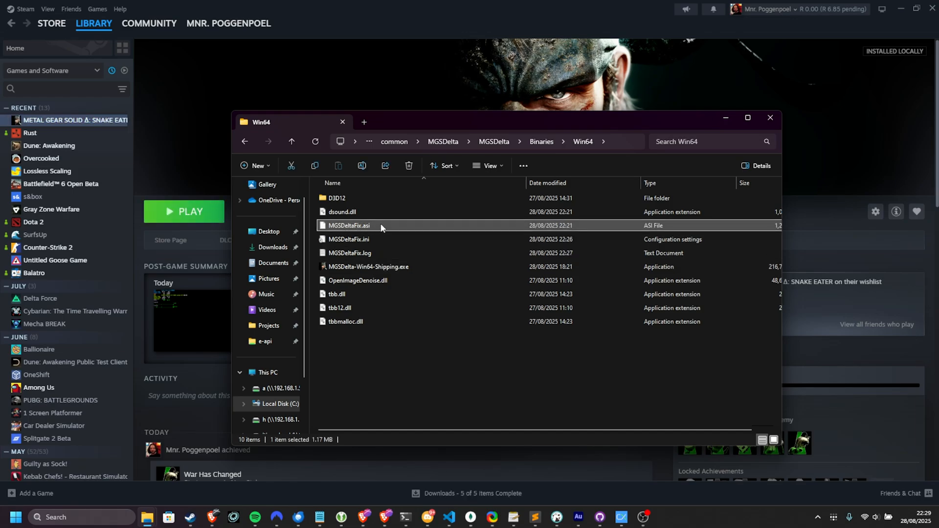
click(342, 211)
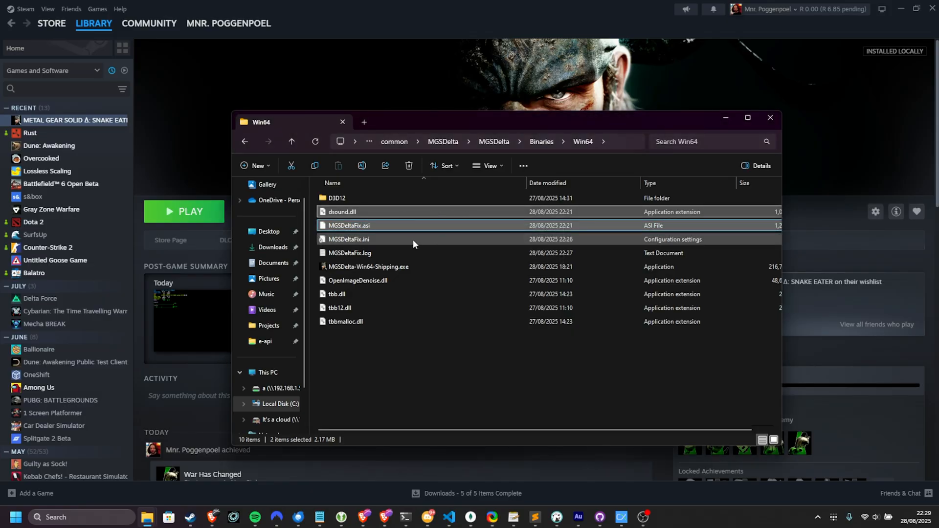
click(346, 239)
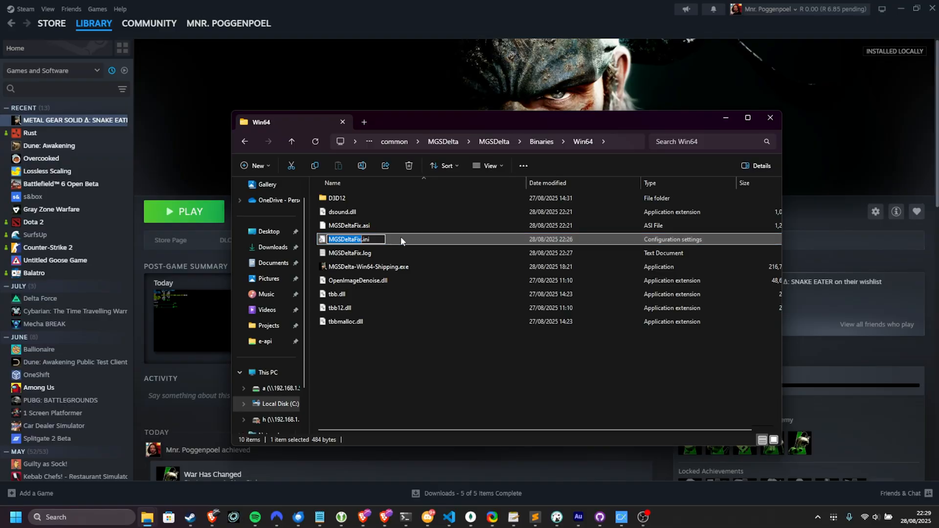
Step: Reopen MGSDeltaFix.ini, highlight the enabled [Uncap Framerate] block, and close Notepad
double_click(345, 239)
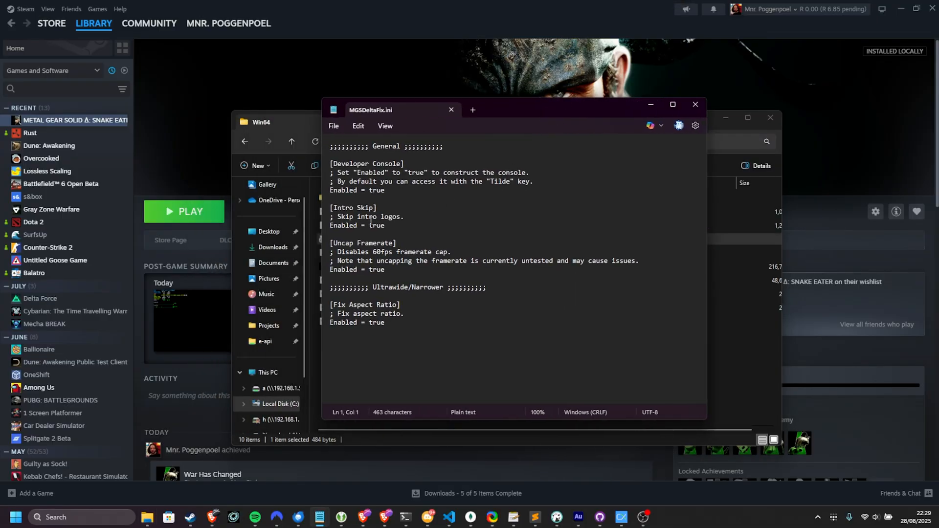
double_click(375, 269)
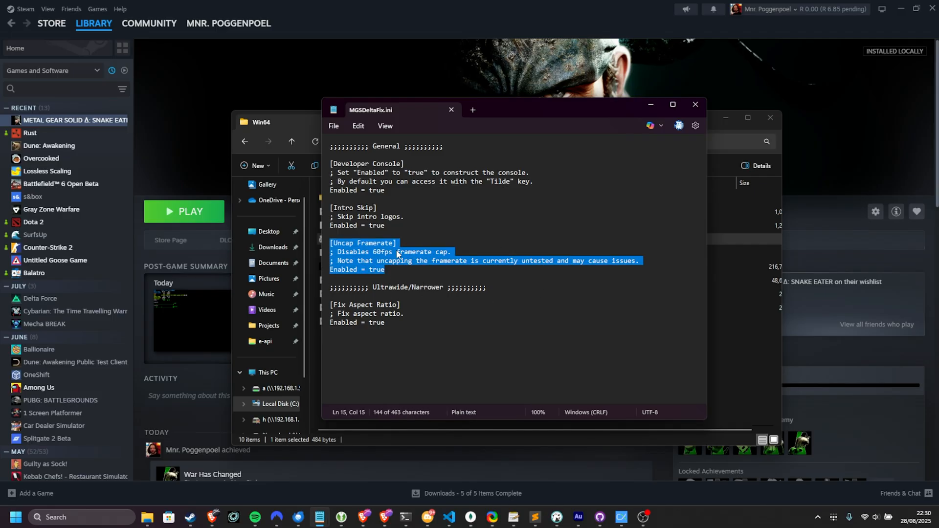
mouse_move(512, 213)
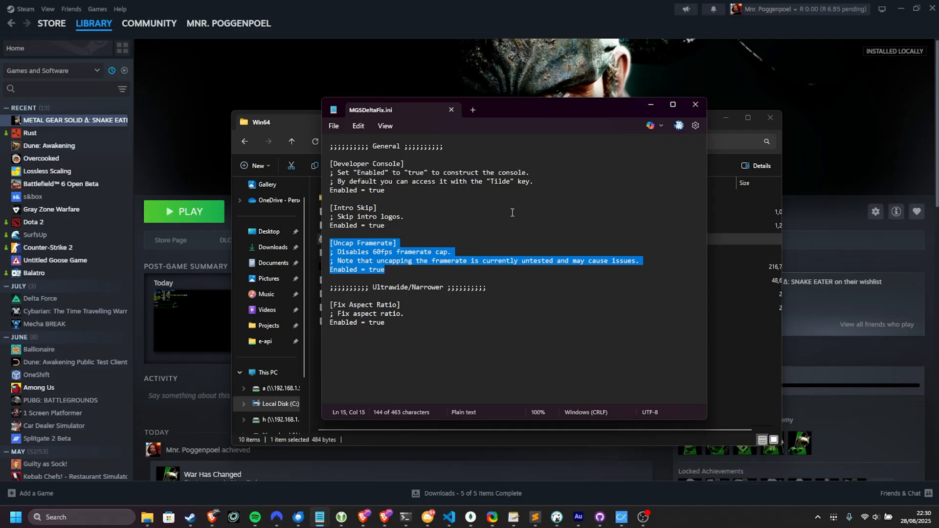
mouse_move(527, 160)
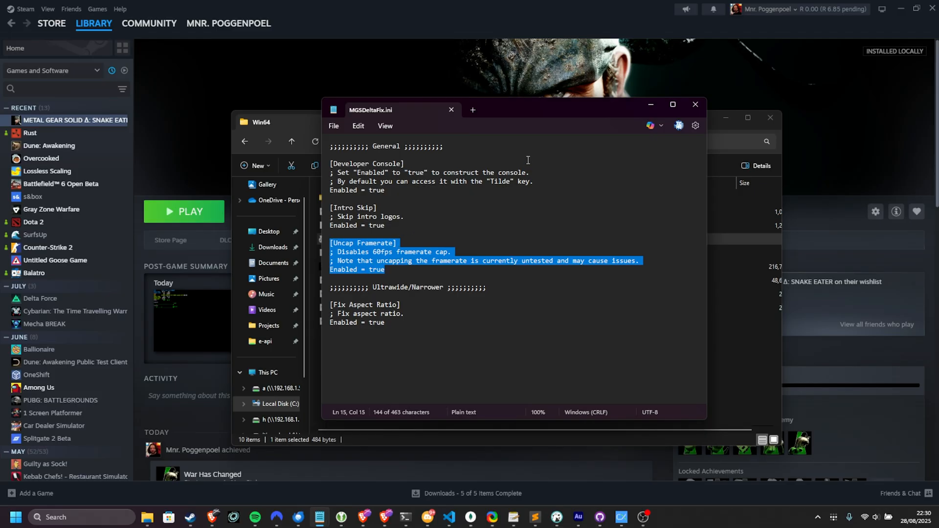
mouse_move(607, 133)
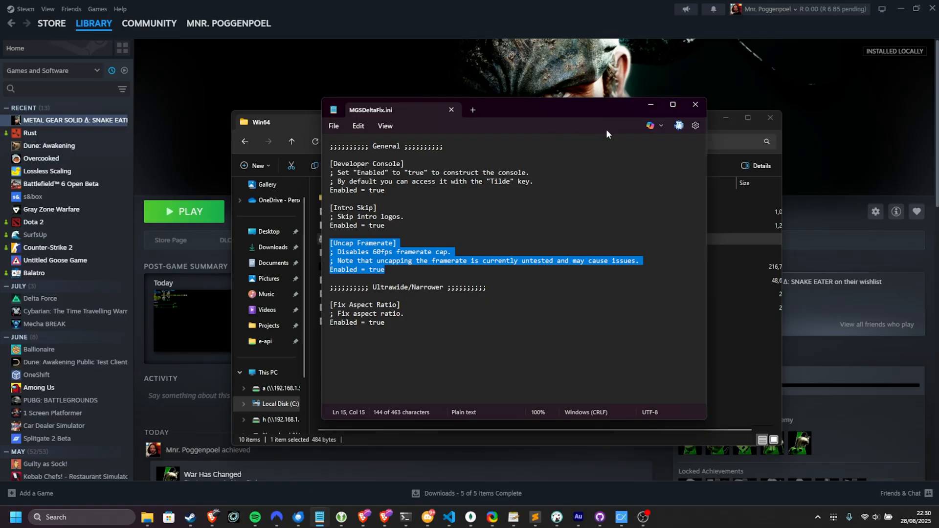
mouse_move(614, 107)
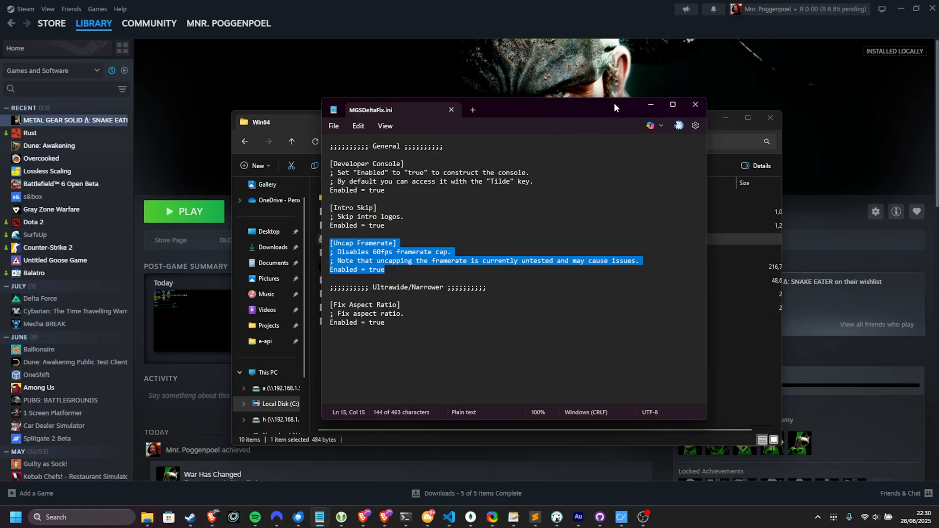
mouse_move(606, 103)
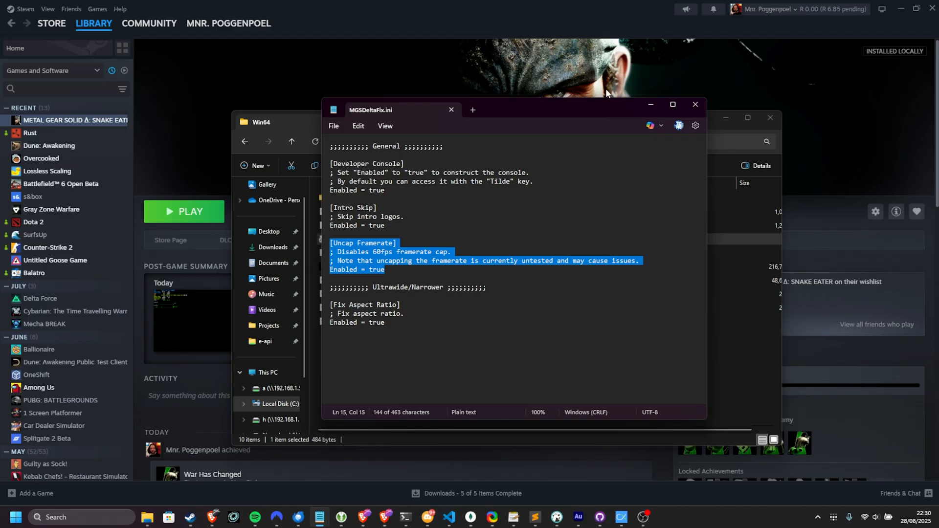
mouse_move(606, 97)
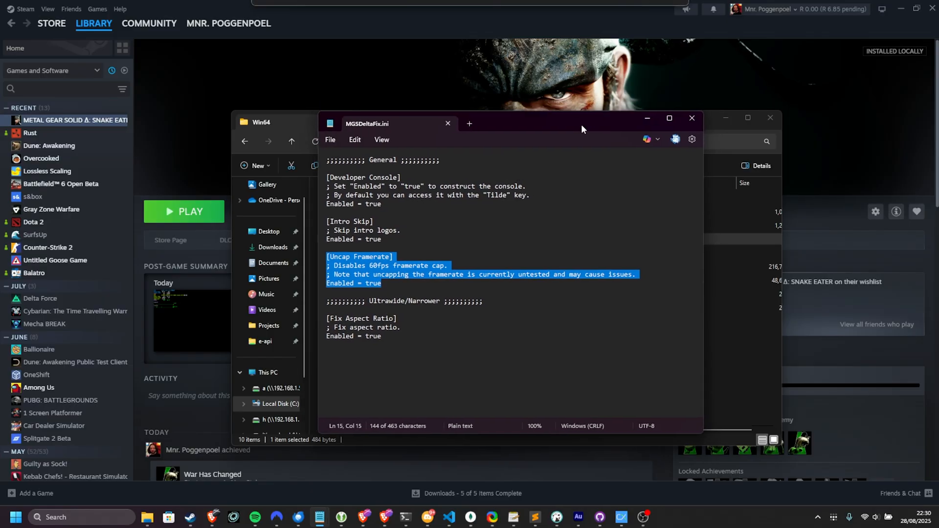
mouse_move(694, 118)
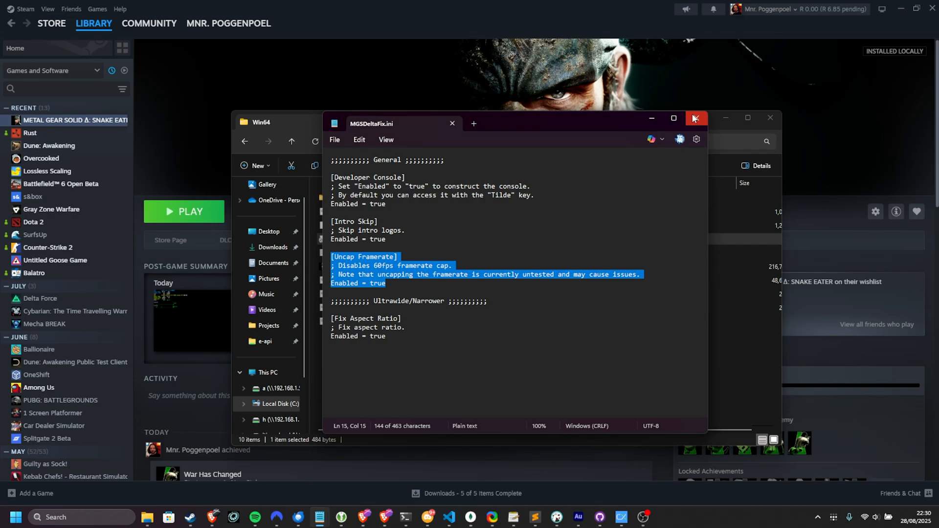
click(695, 118)
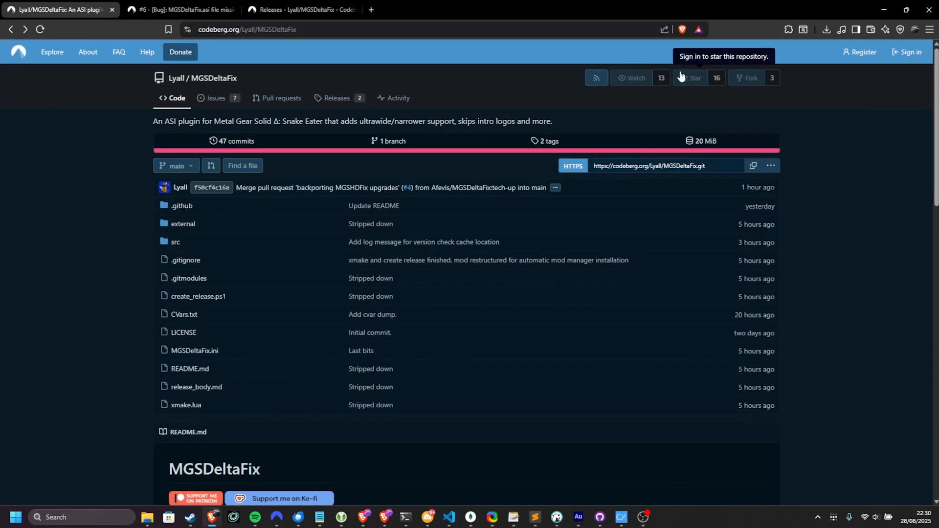
mouse_move(813, 143)
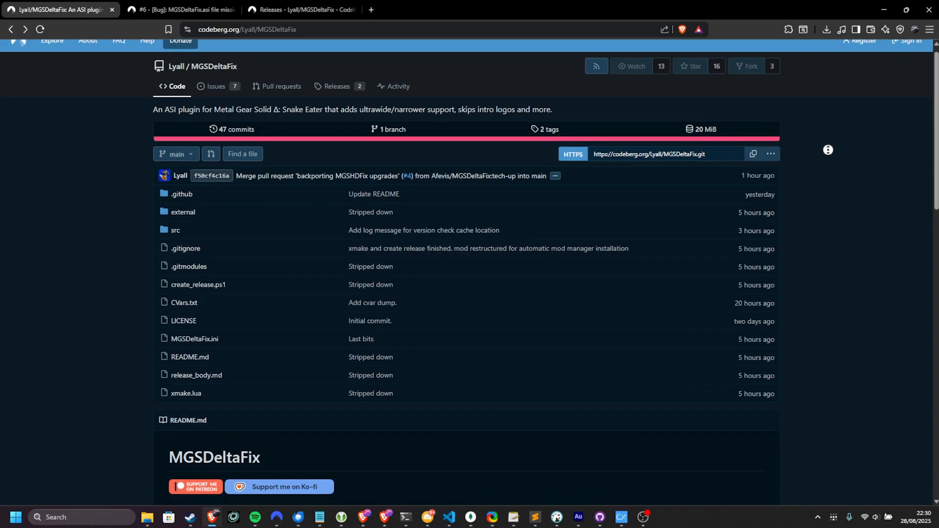
Step: Scroll the Codeberg MGSDeltaFix page down to the README's ultrawide and intro-skip description
scroll(down, 3)
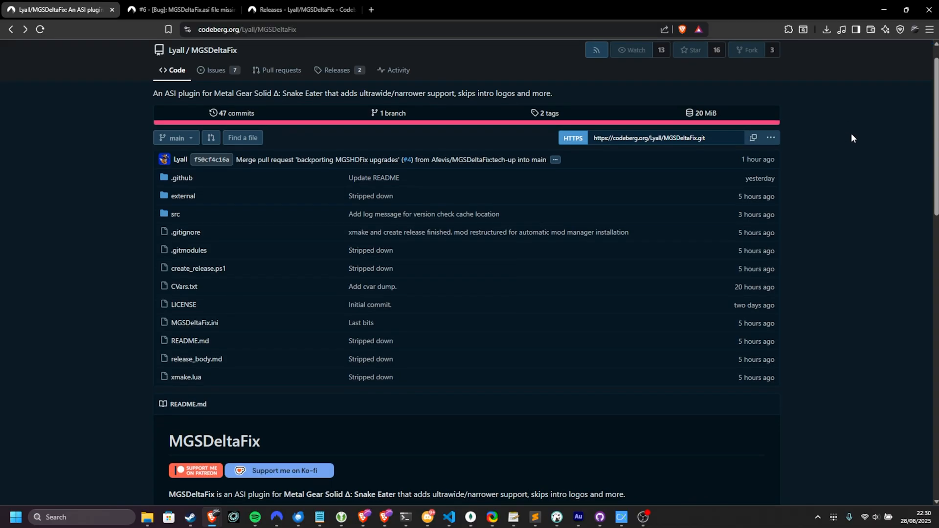
mouse_move(923, 199)
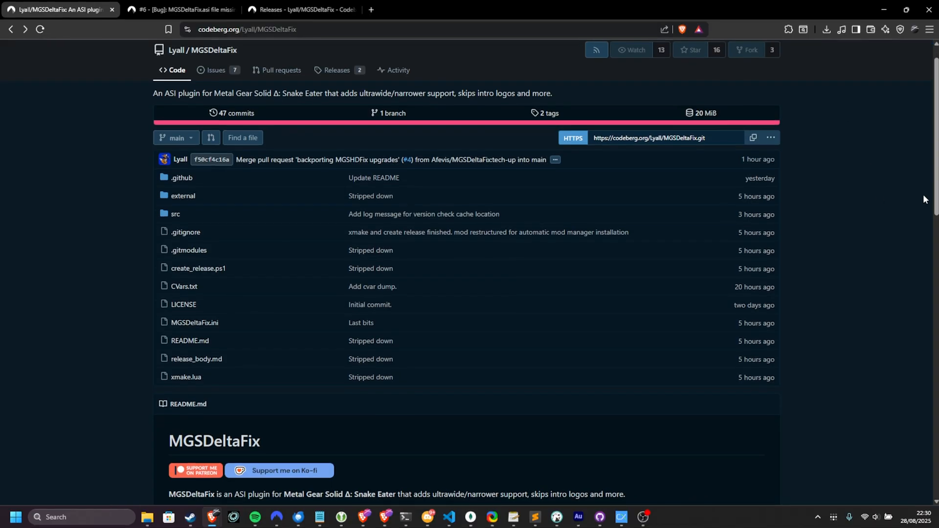